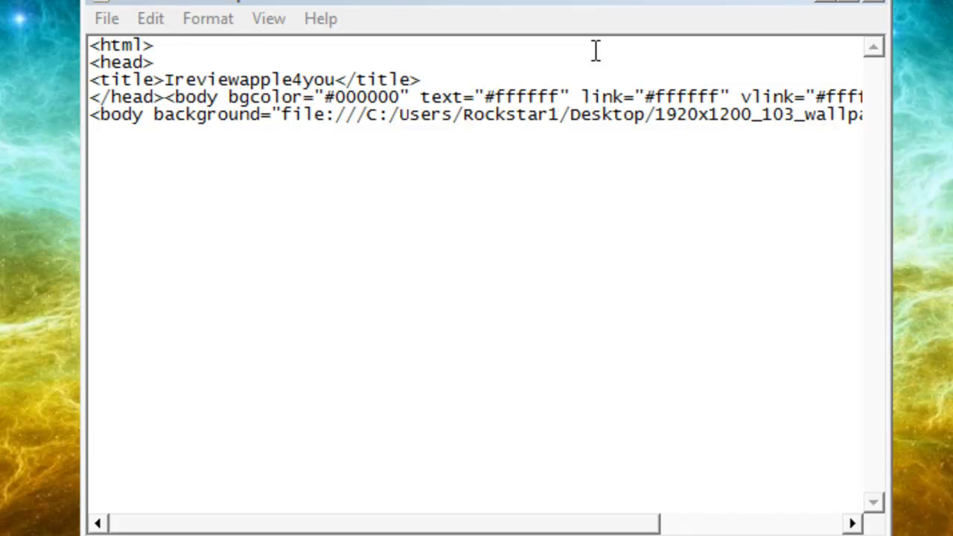
mouse_move(115, 59)
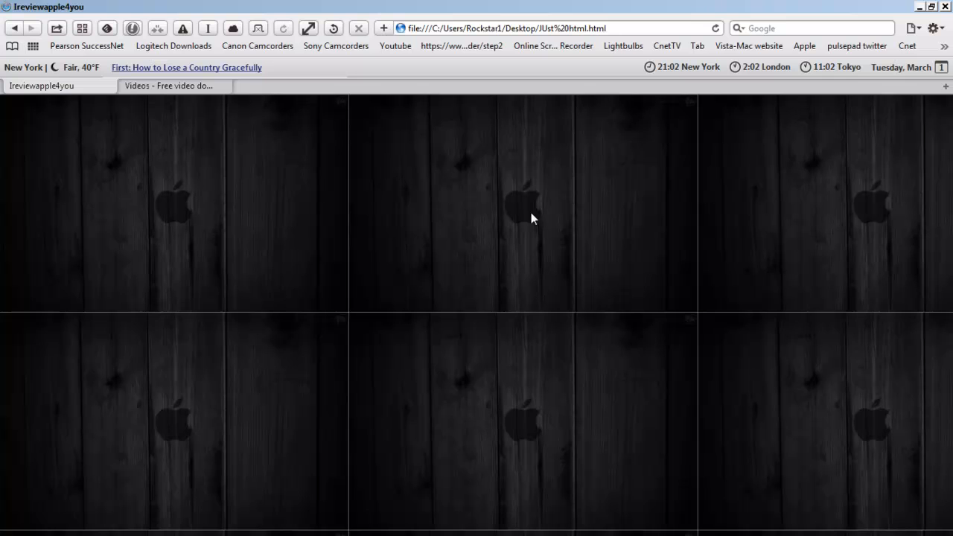
mouse_move(499, 233)
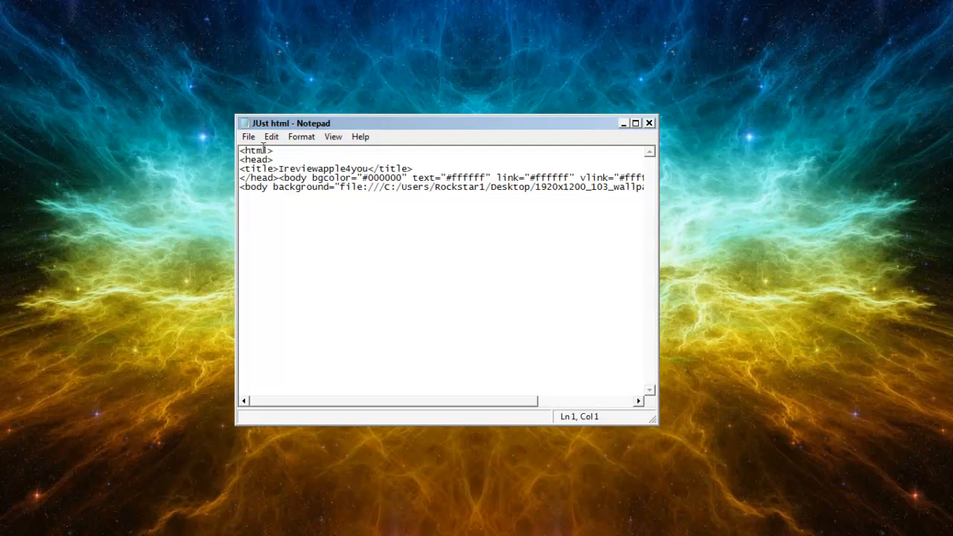
Delete everything after the opening <html> and <head> tags
click(275, 149)
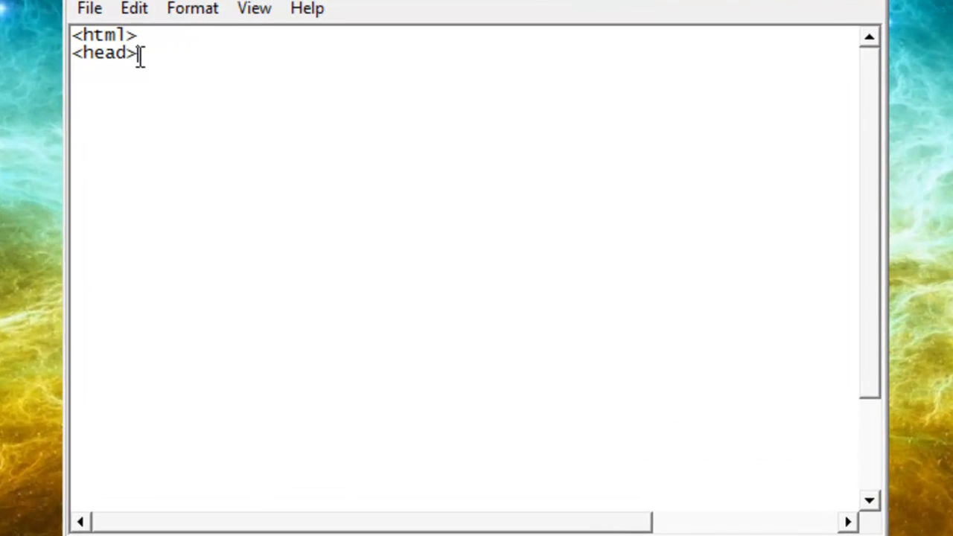
Add <title>Ireviewapple4you</title> below the head tag
text(<title>Ireviewapple4you</title>)
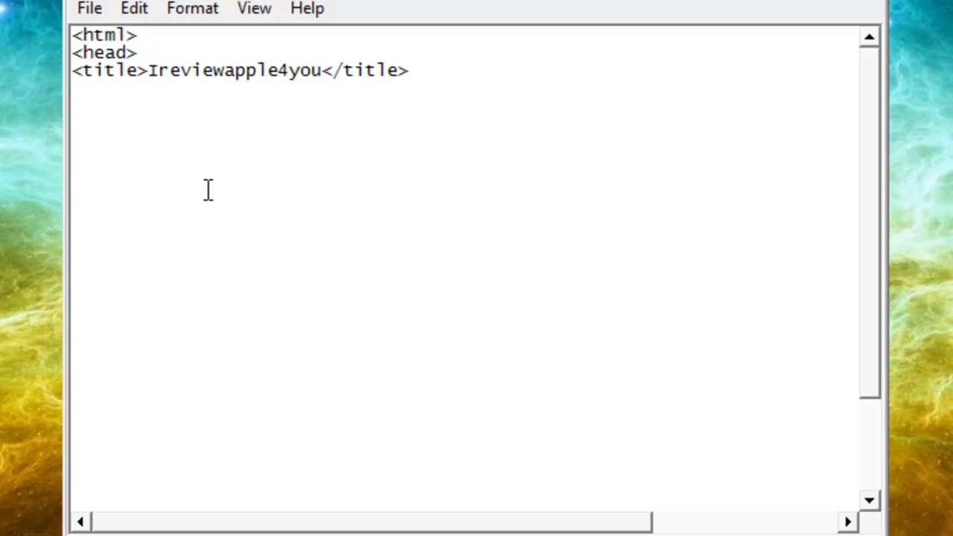
mouse_move(134, 95)
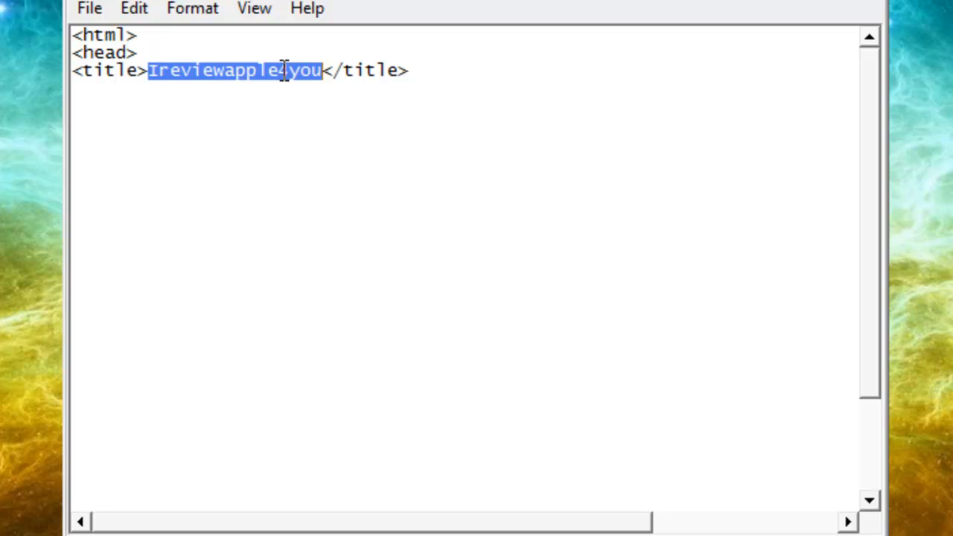
mouse_move(233, 70)
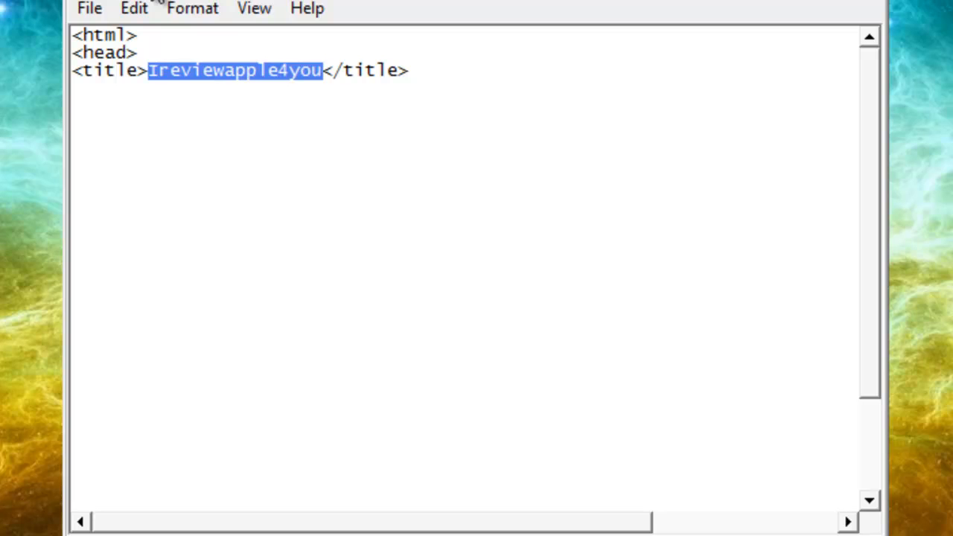
Add </head> and a body tag with bgcolor #000000, text and link #ffffff
text(</head><body bgcolor="#000000" text="#ffffff" link="#ffffff" vlink="#ffff)
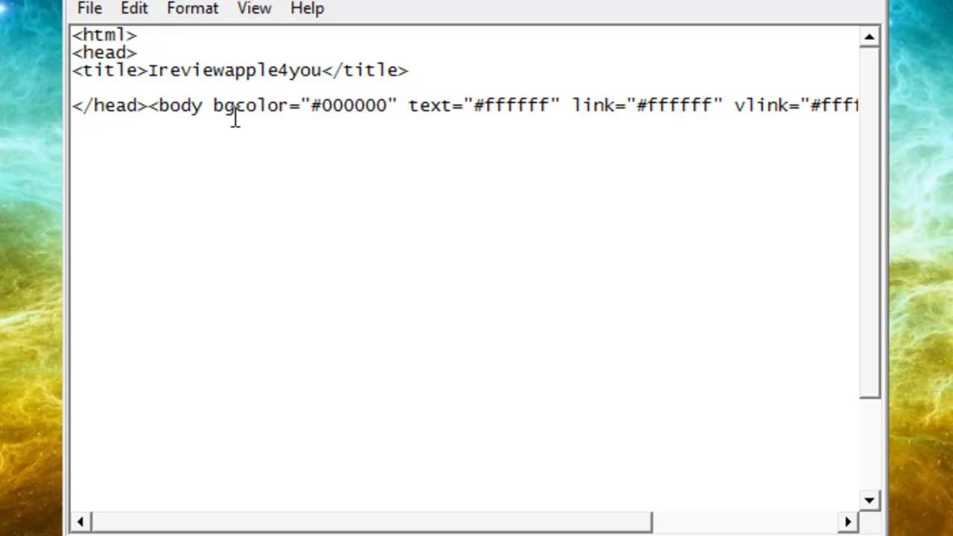
mouse_move(362, 89)
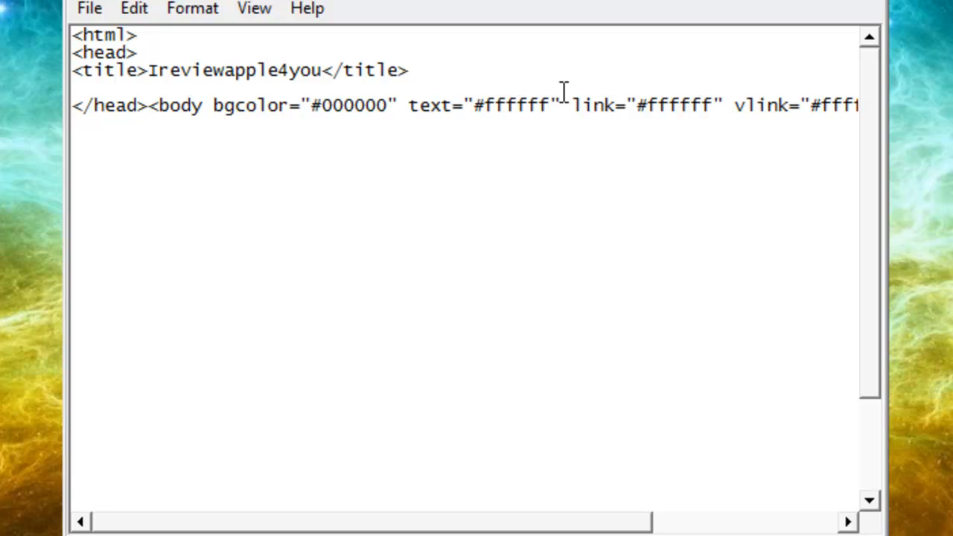
mouse_move(826, 100)
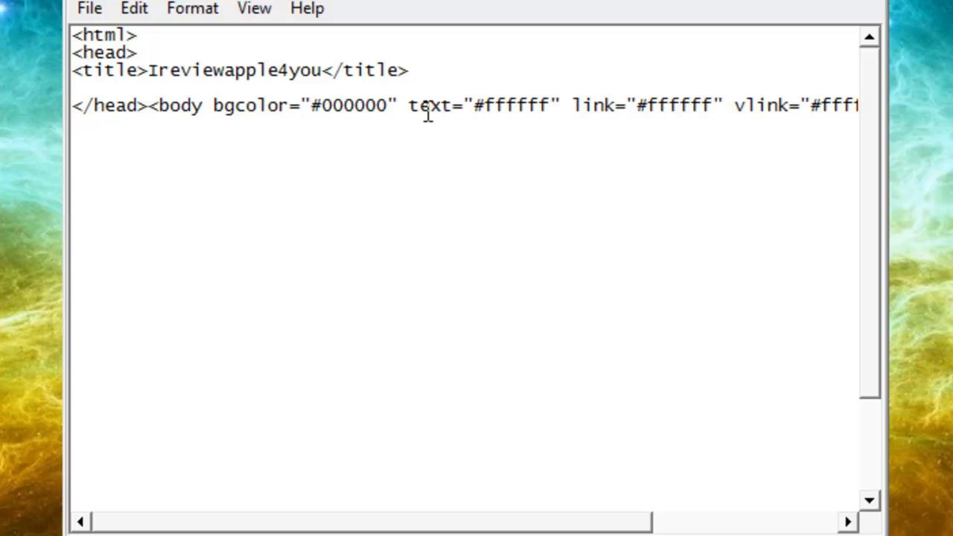
mouse_move(460, 103)
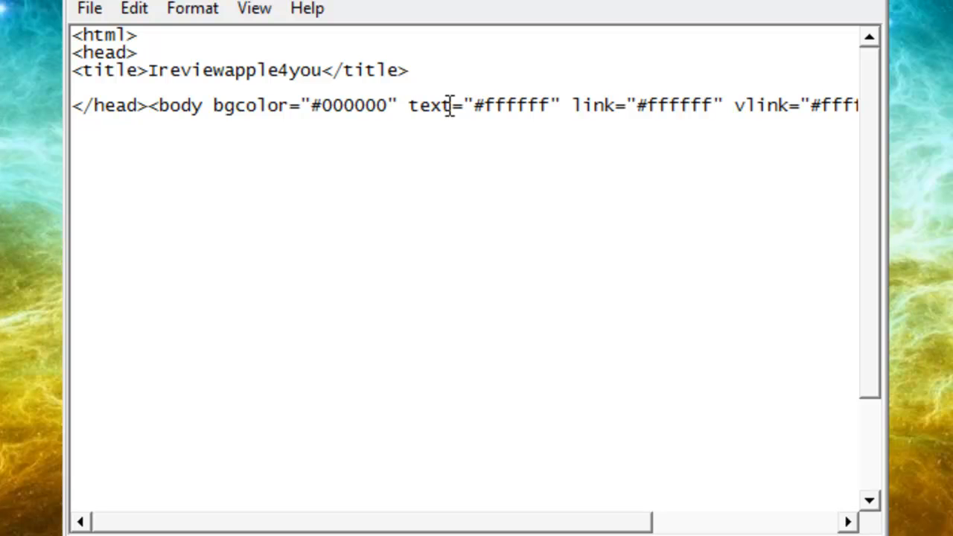
mouse_move(241, 105)
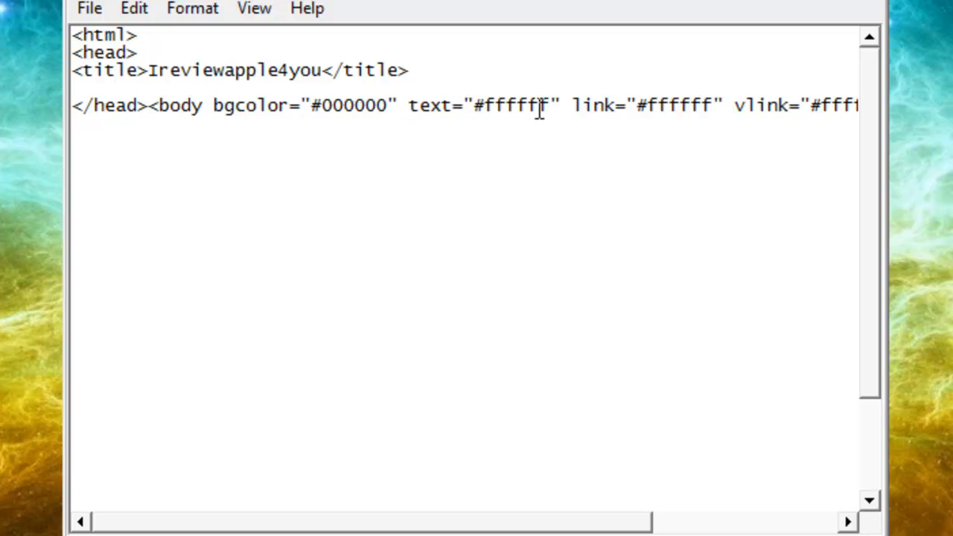
double_click(521, 105)
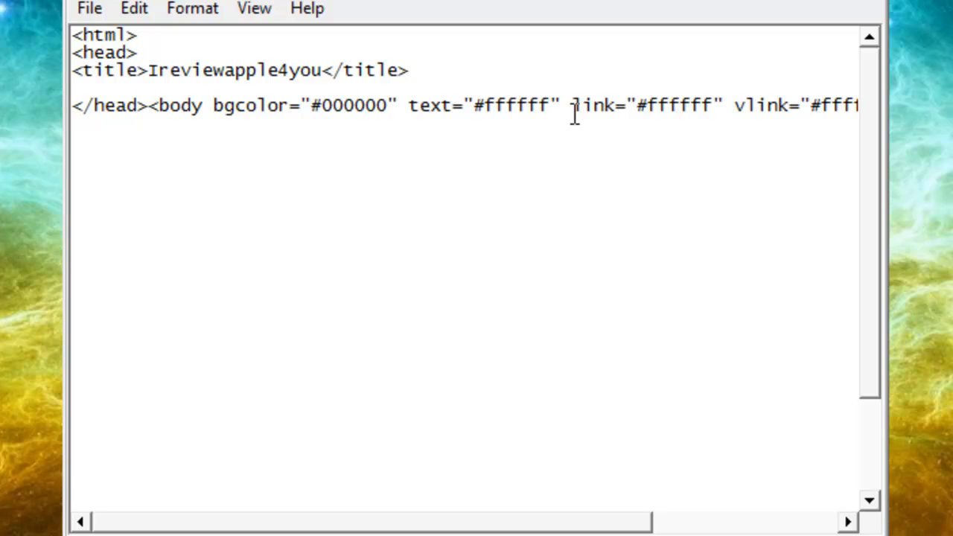
mouse_move(603, 105)
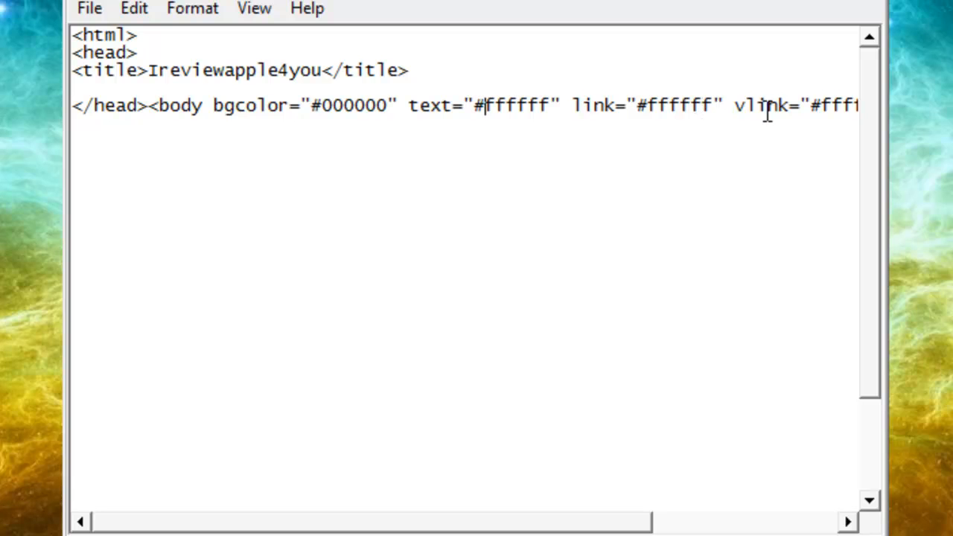
mouse_move(596, 529)
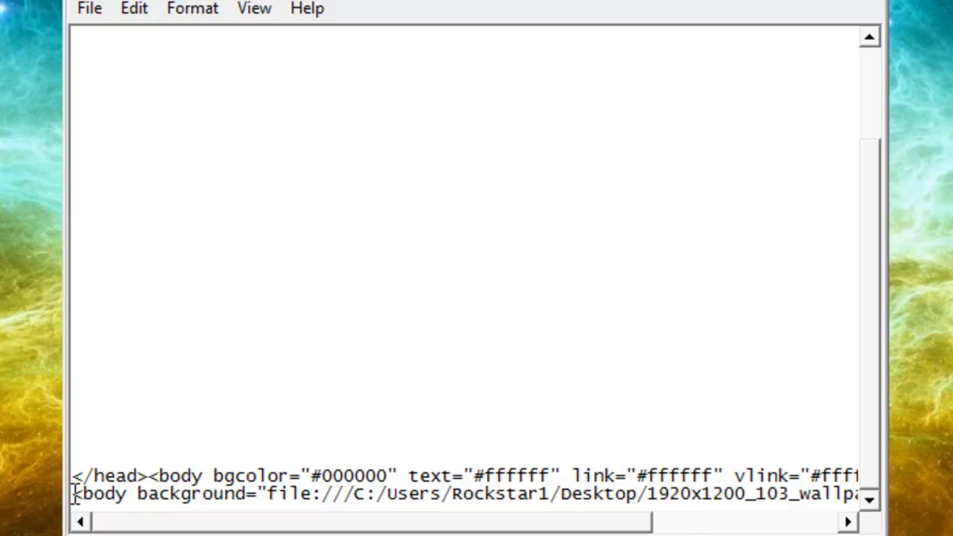
Add a body tag using a Desktop wallpaper file as background
drag(75, 493, 827, 494)
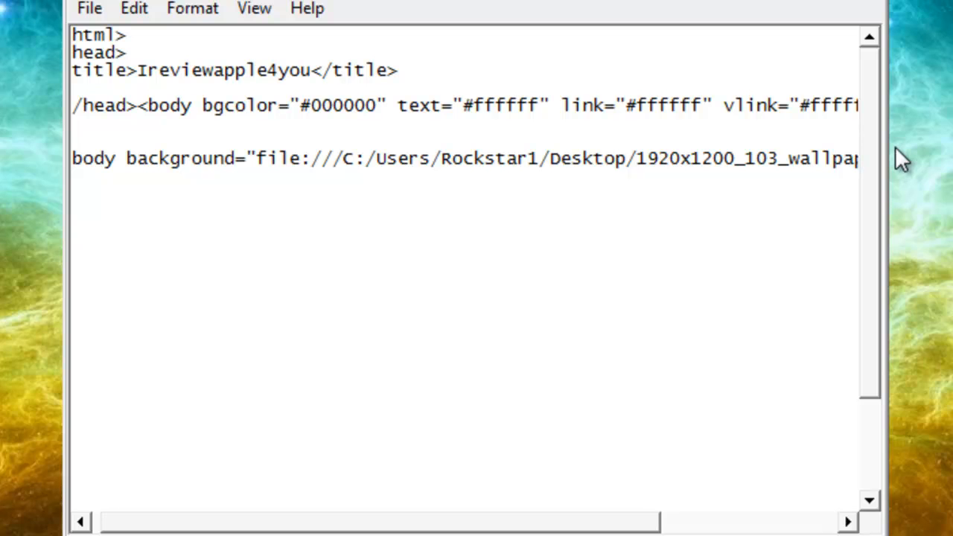
mouse_move(947, 157)
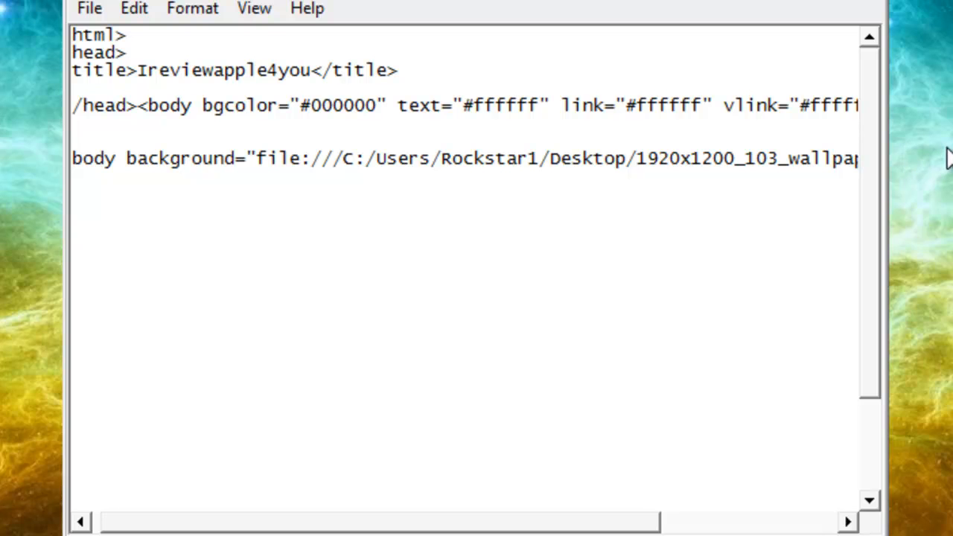
mouse_move(817, 158)
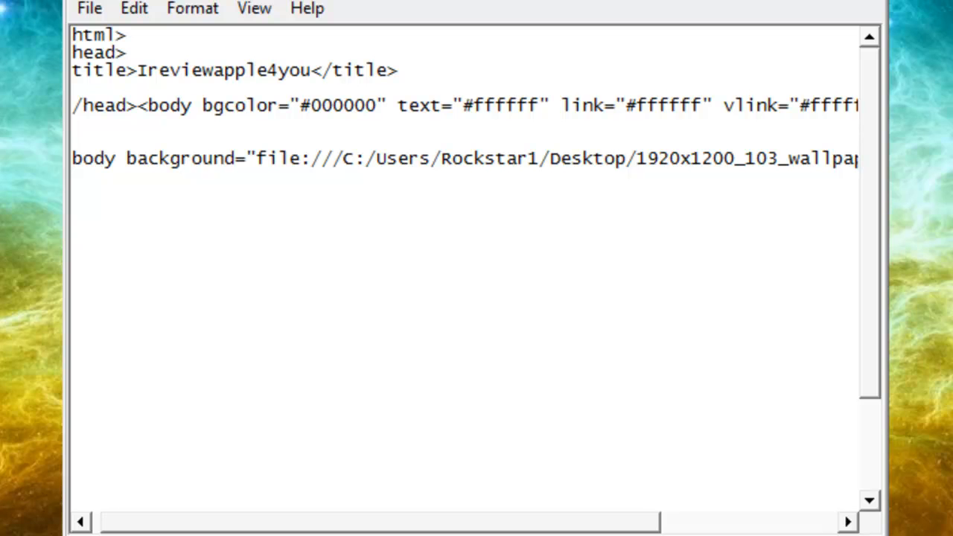
mouse_move(378, 180)
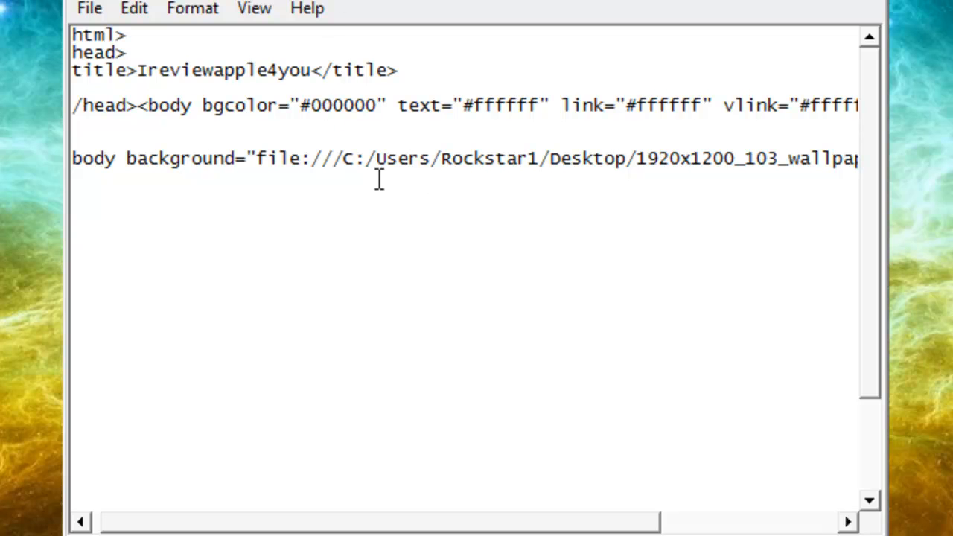
mouse_move(644, 159)
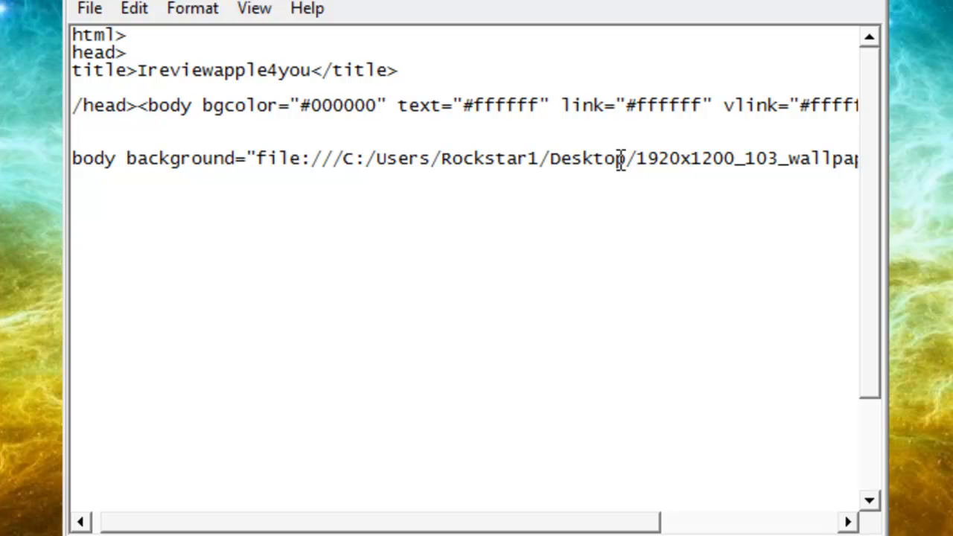
mouse_move(387, 162)
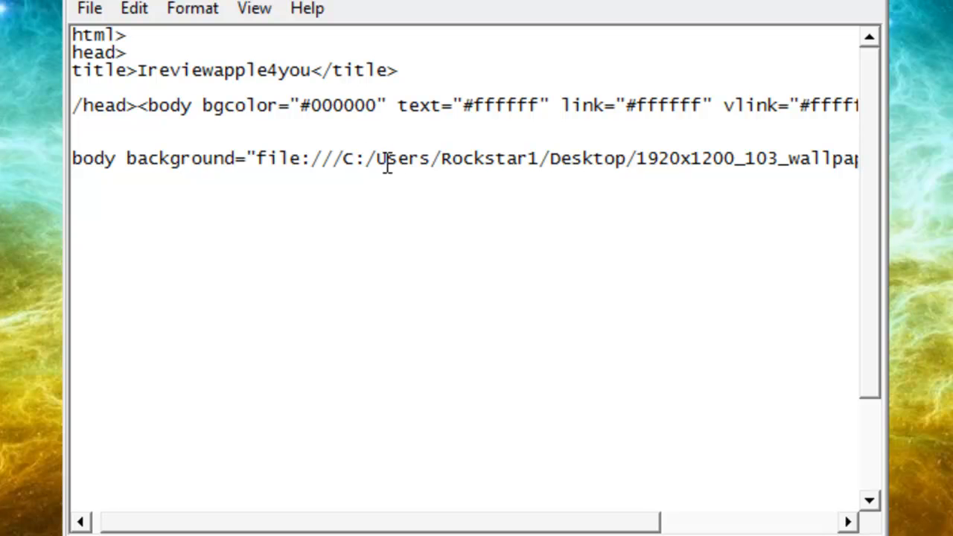
mouse_move(674, 147)
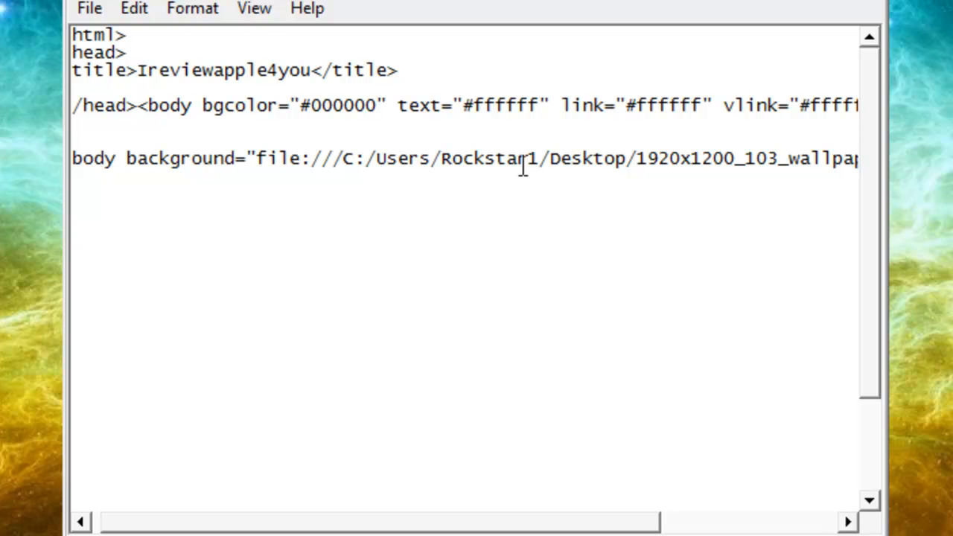
mouse_move(393, 158)
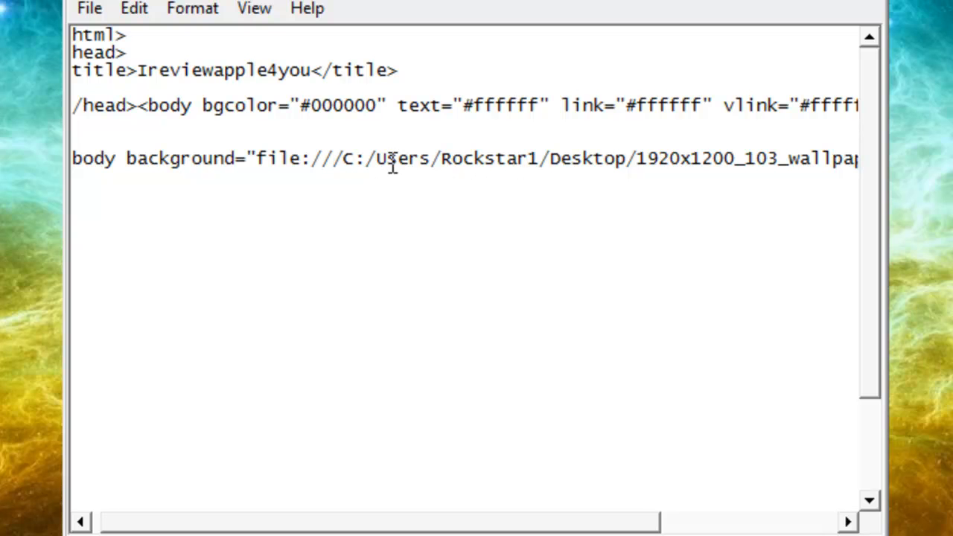